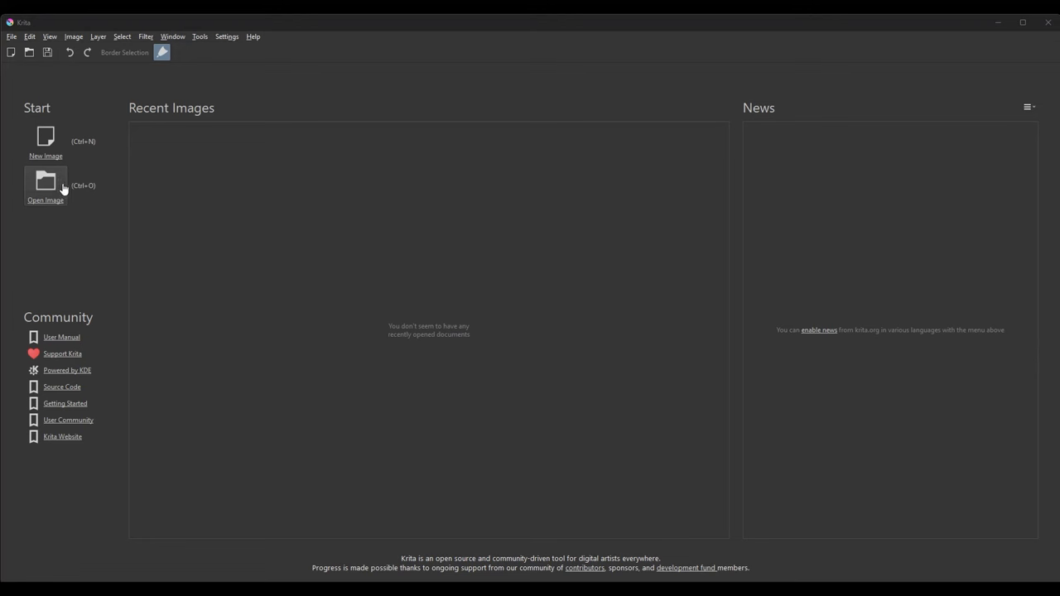
mouse_move(57, 189)
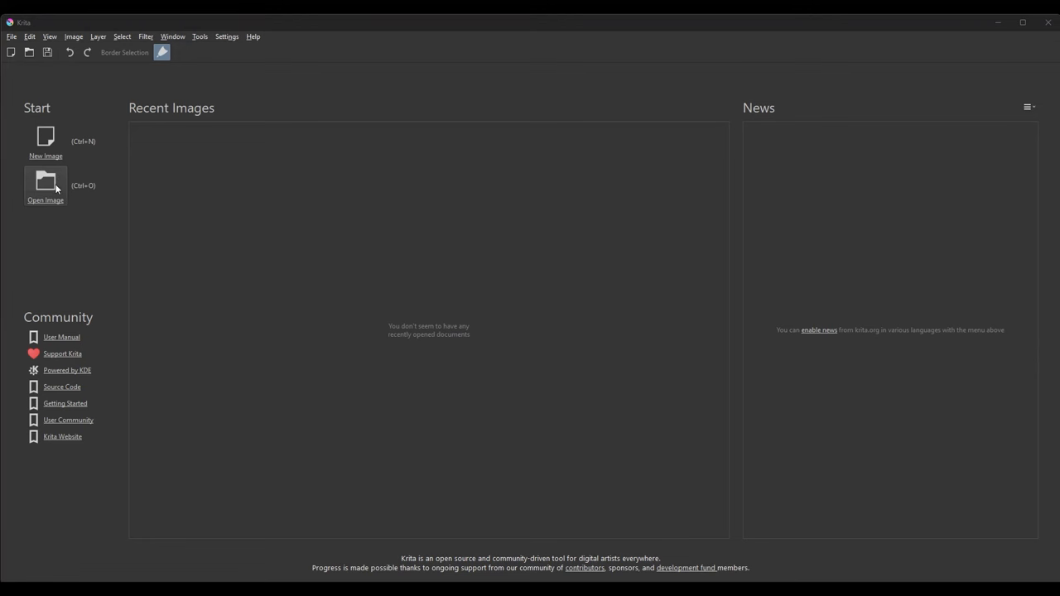
Open JULY 2024 MANGA SANS VISAGE.kra from the Welcome screen's Open Image dialog
left_click(46, 185)
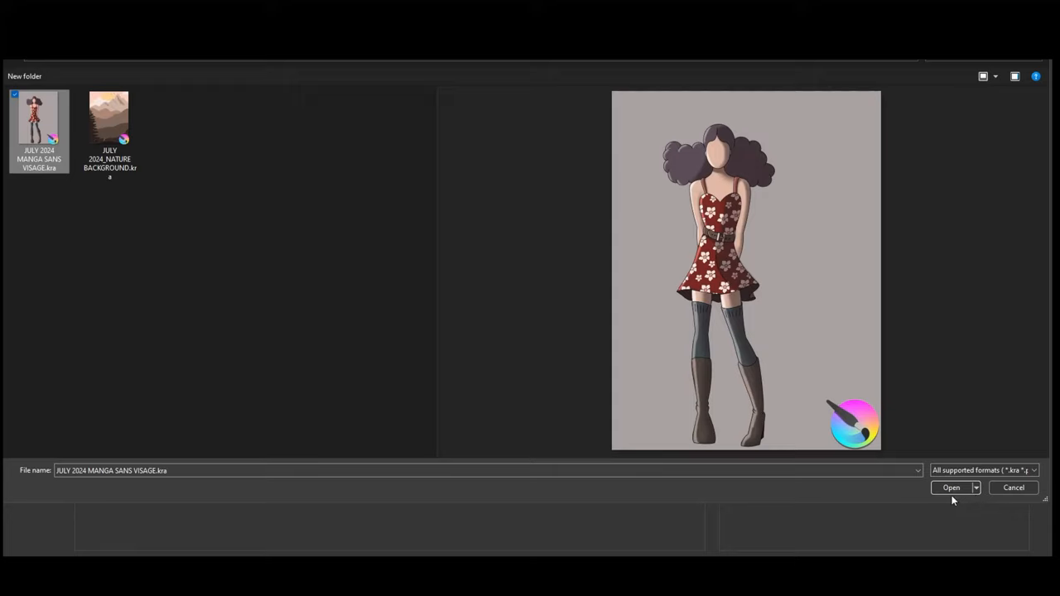
left_click(951, 486)
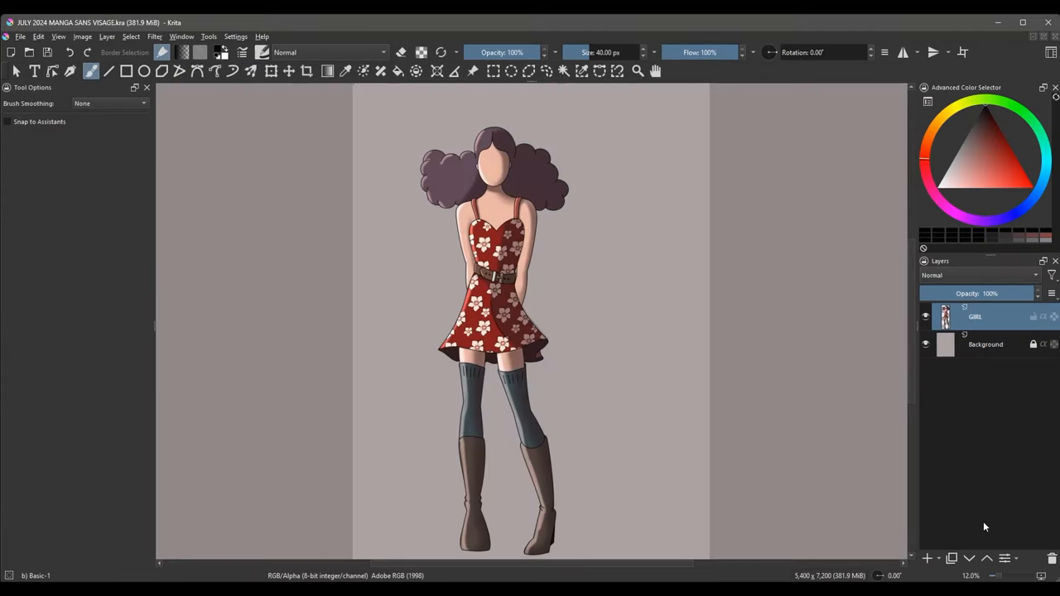
mouse_move(819, 447)
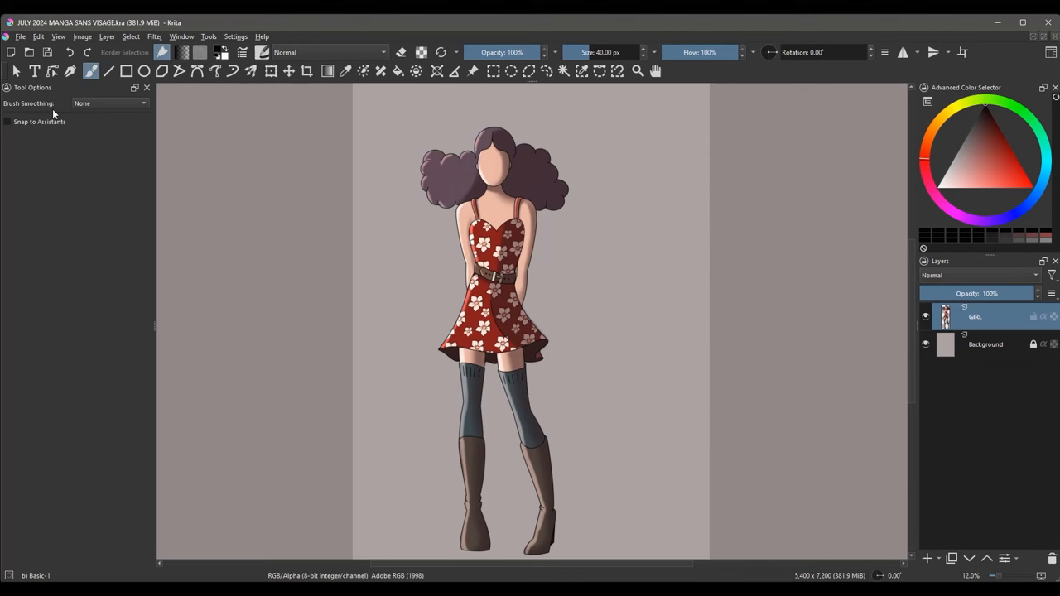
Open JULY 2024_NATURE BACKGROUND.kra as a second document via File > Open
left_click(20, 36)
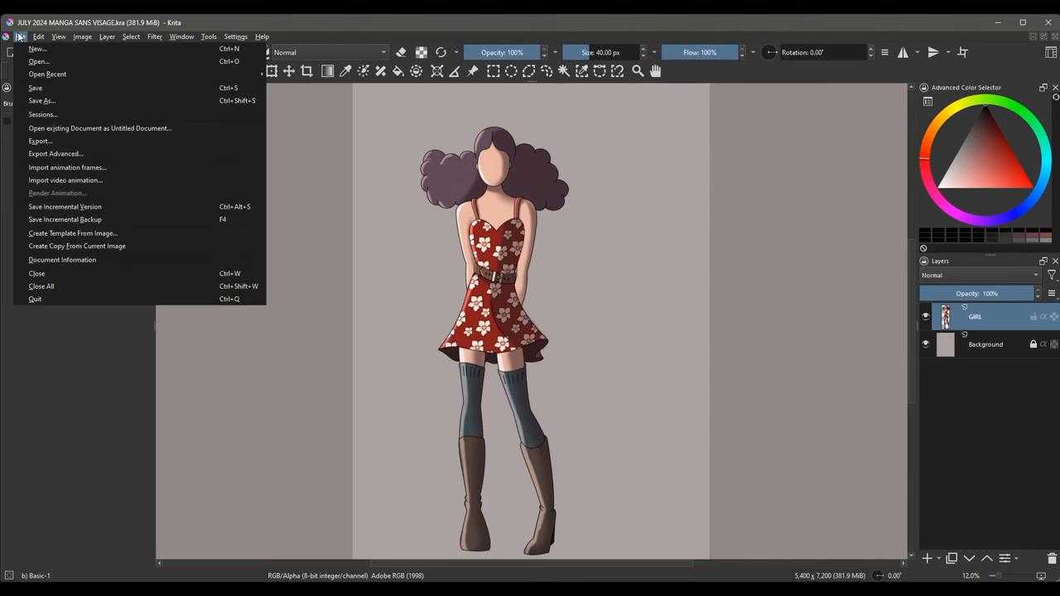
left_click(40, 61)
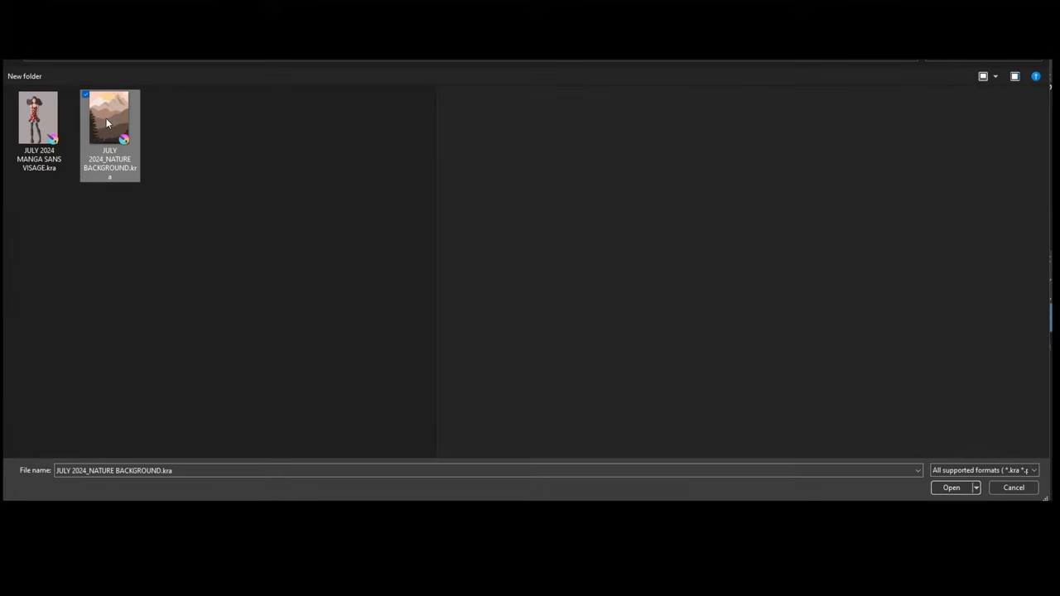
left_click(951, 487)
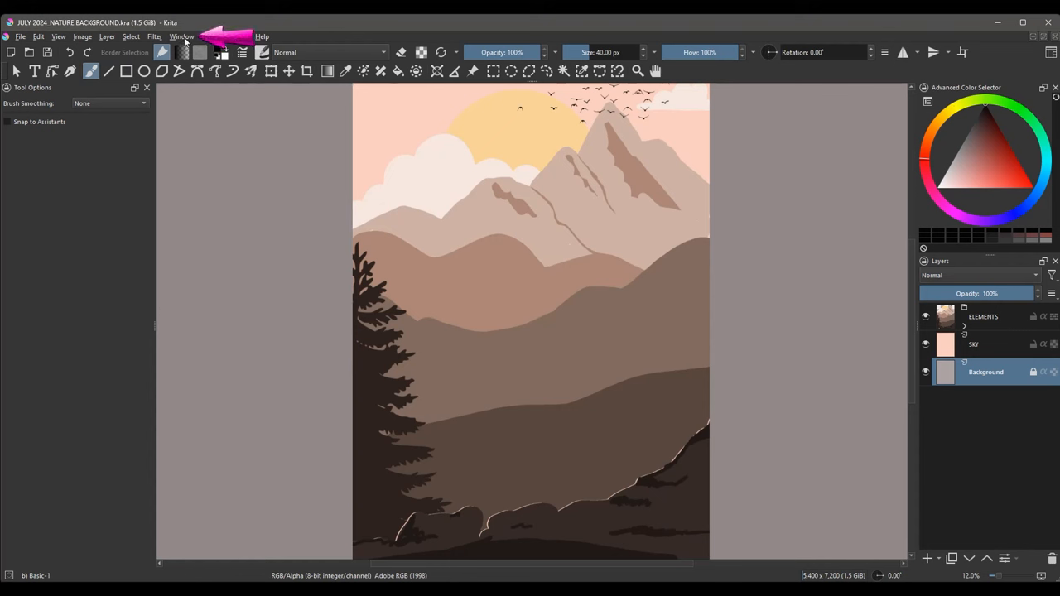
Switch to the manga figure document through the Window menu's document list
left_click(182, 37)
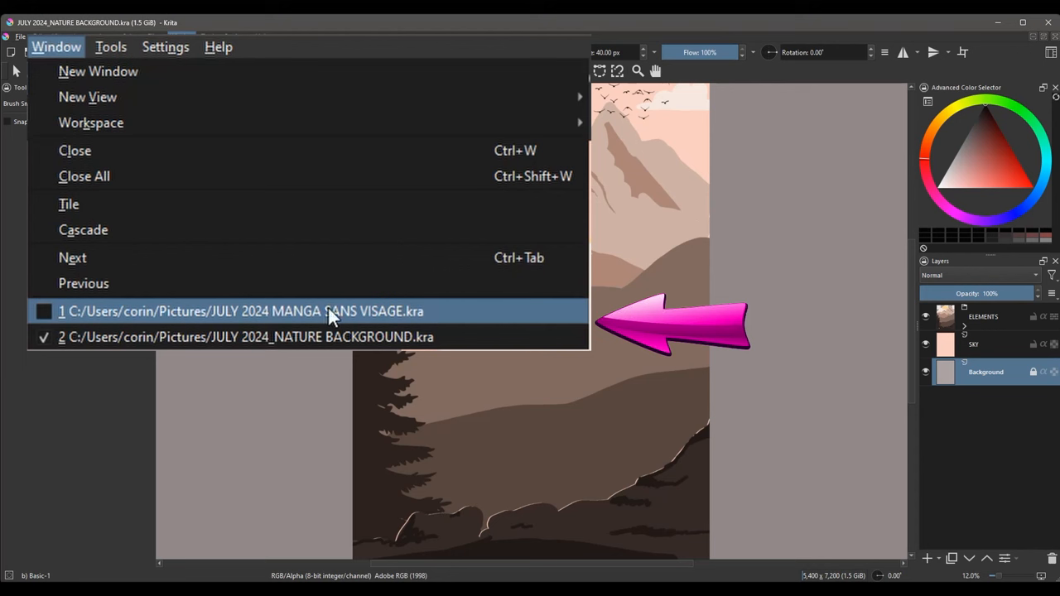
mouse_move(96, 338)
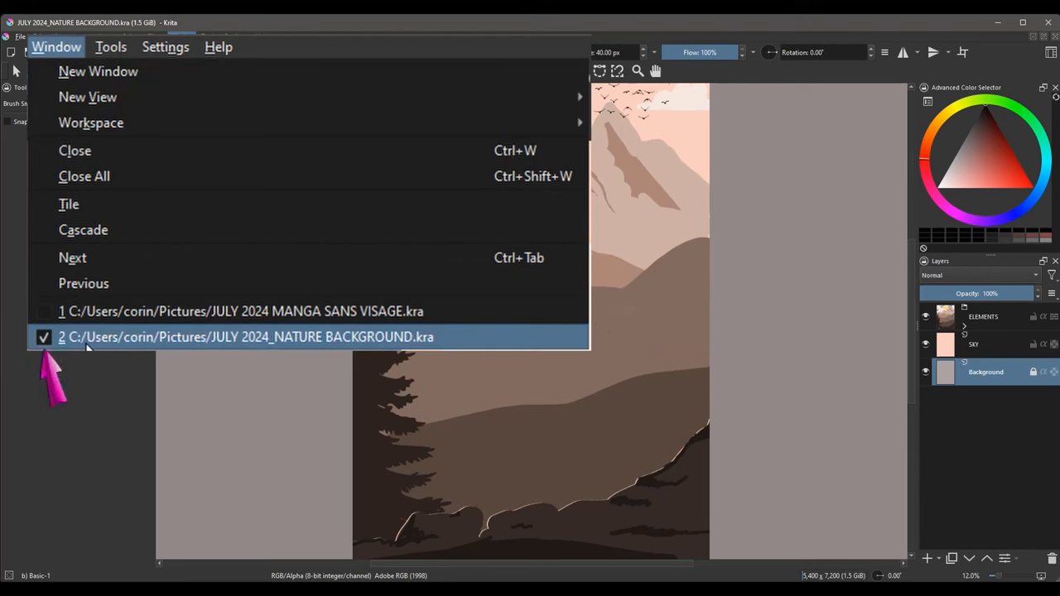
mouse_move(197, 347)
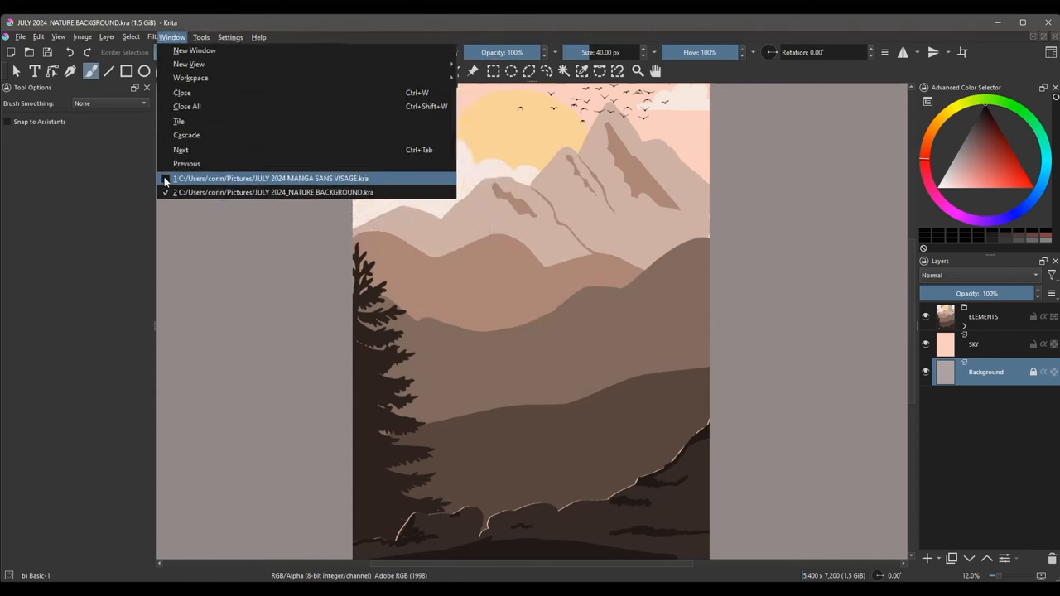
left_click(272, 178)
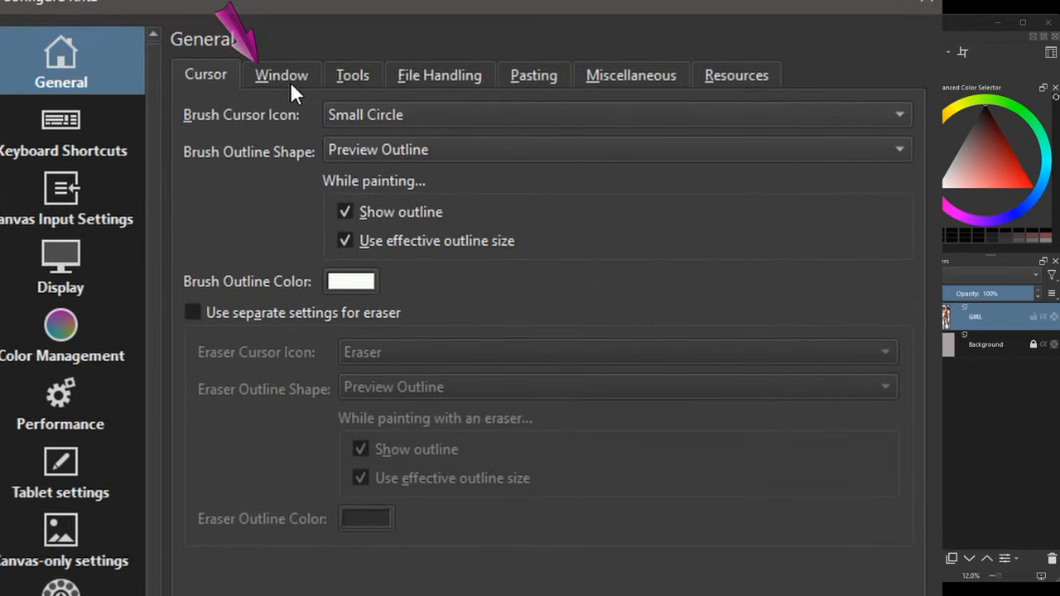
Set Multiple Document Mode to Tabs in the General > Window preferences and apply
left_click(282, 75)
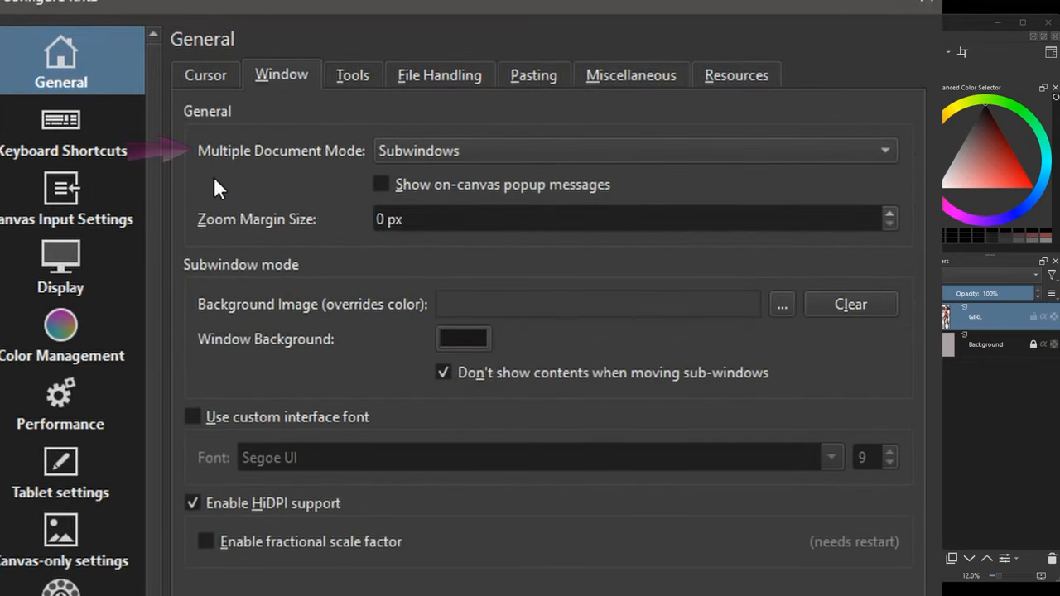
mouse_move(351, 166)
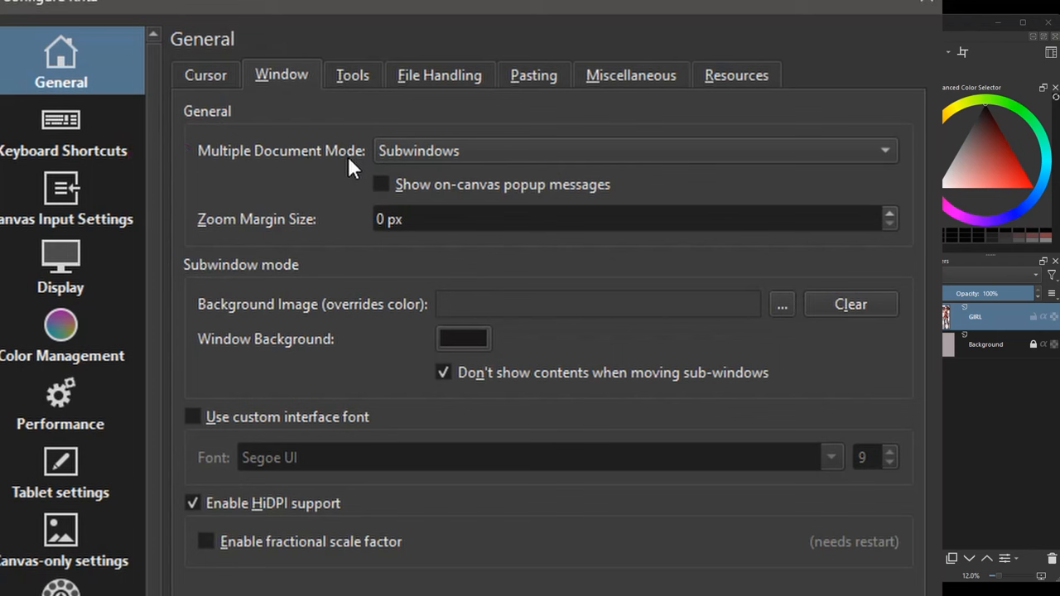
mouse_move(891, 155)
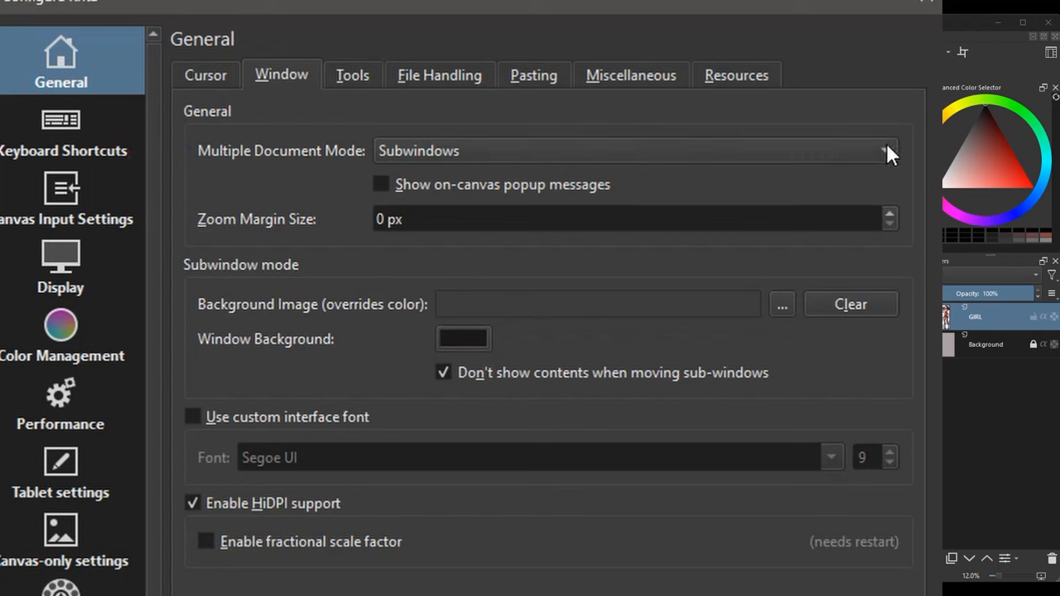
mouse_move(891, 159)
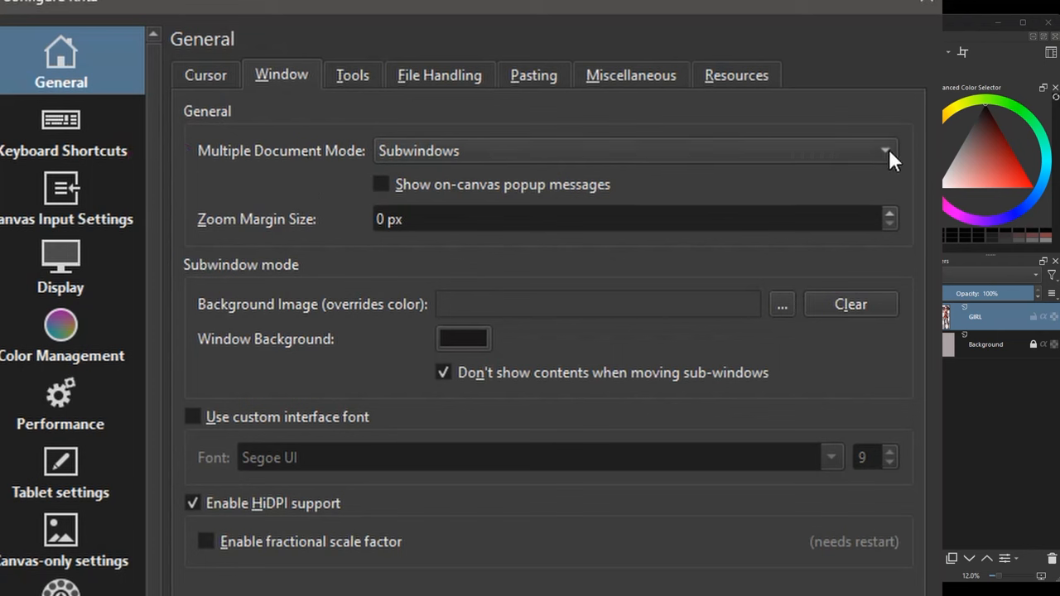
left_click(885, 151)
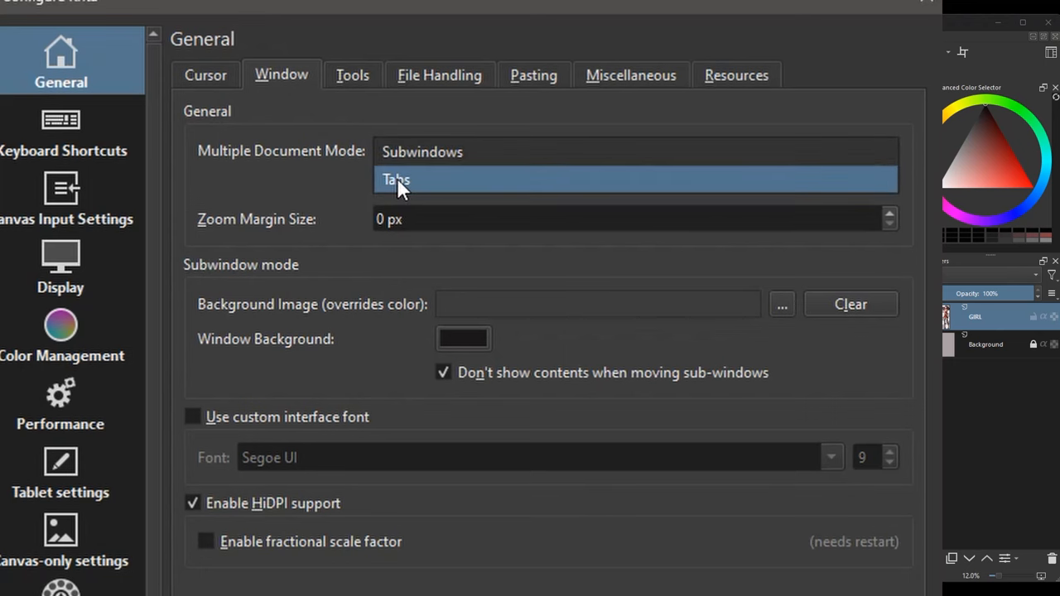
left_click(395, 179)
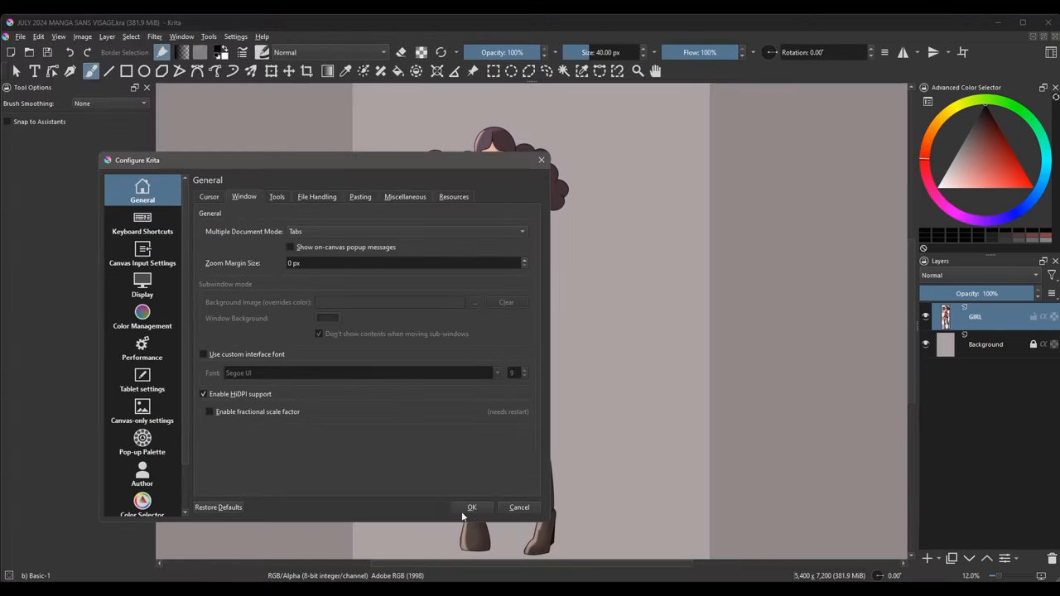
left_click(470, 507)
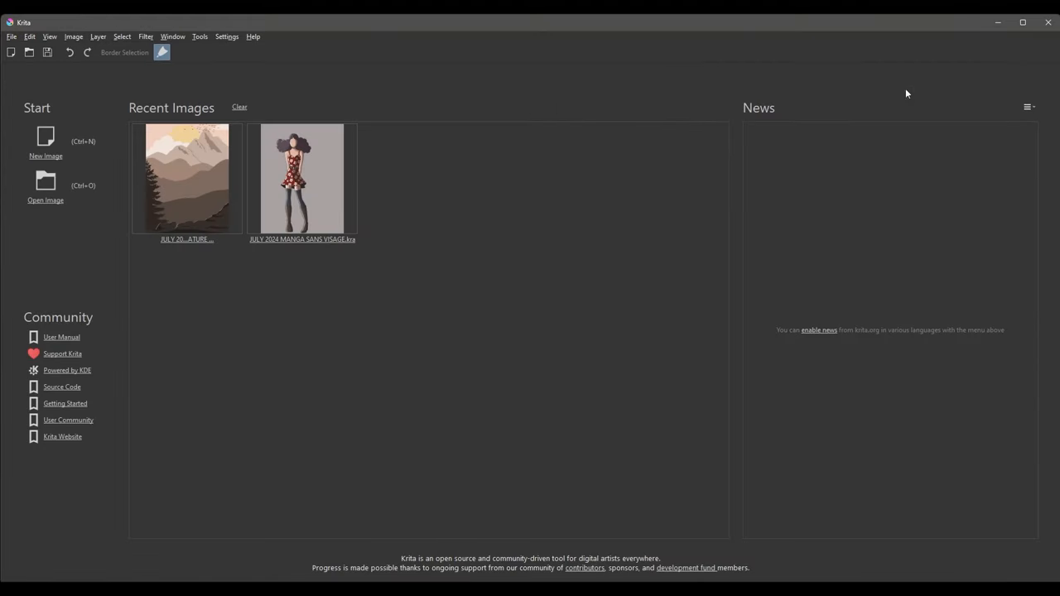
mouse_move(1047, 23)
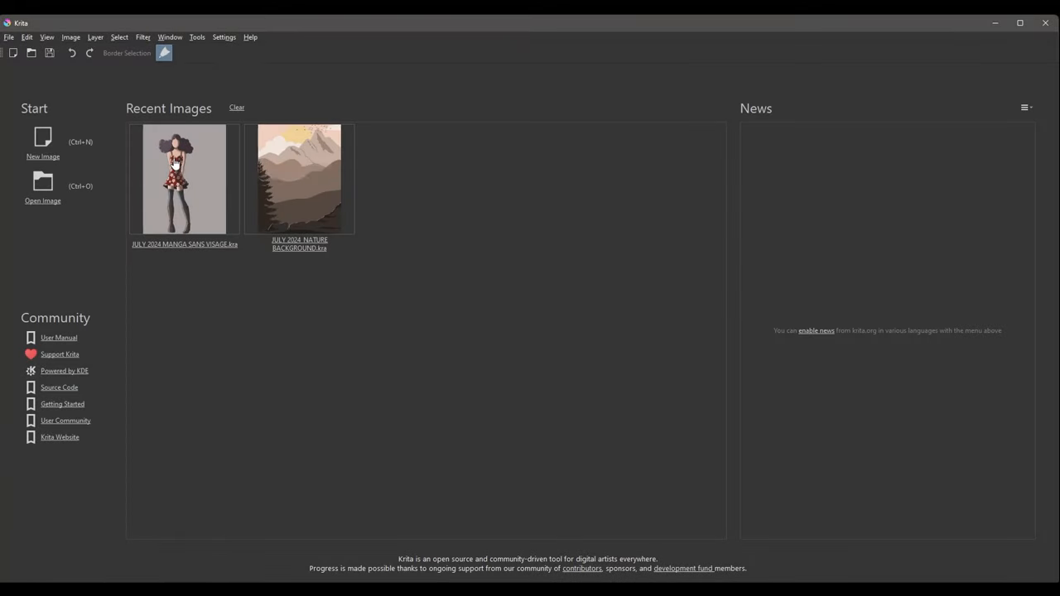
Reopen the manga file from Recent Images and the nature background, now as tabs
double_click(184, 179)
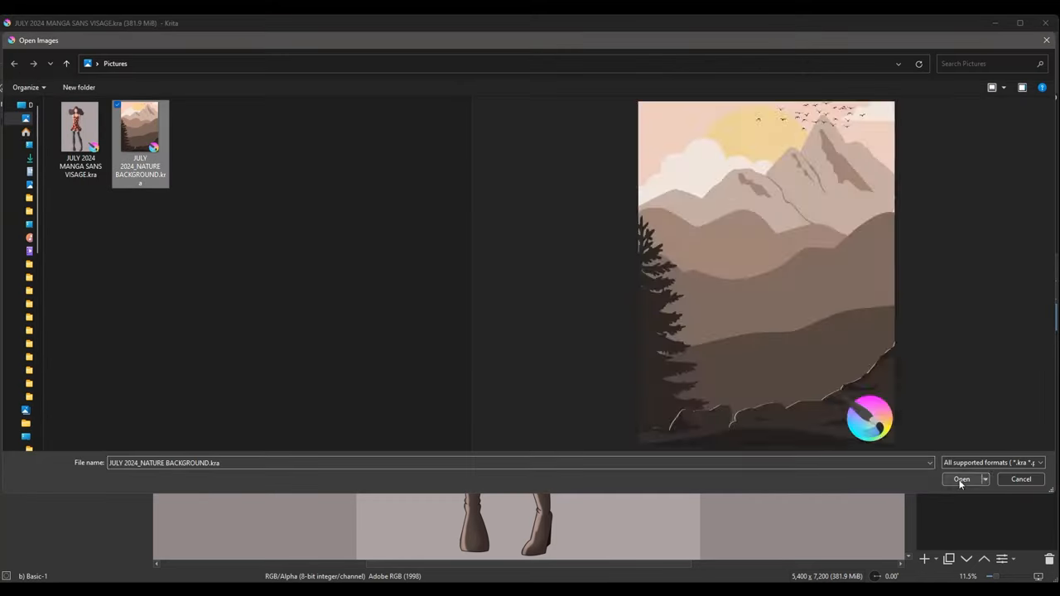
left_click(961, 479)
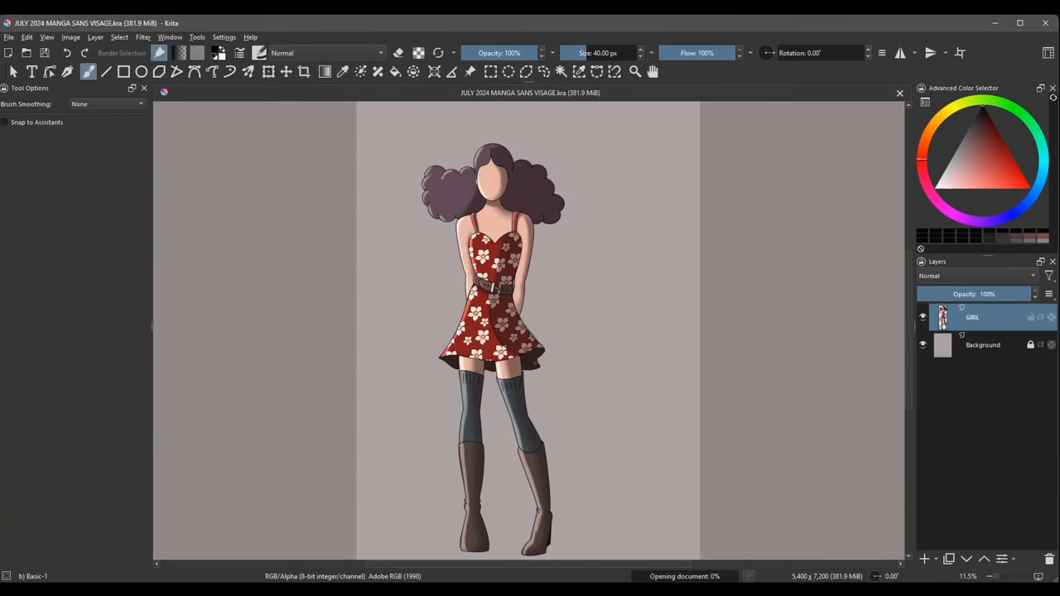
left_click(719, 93)
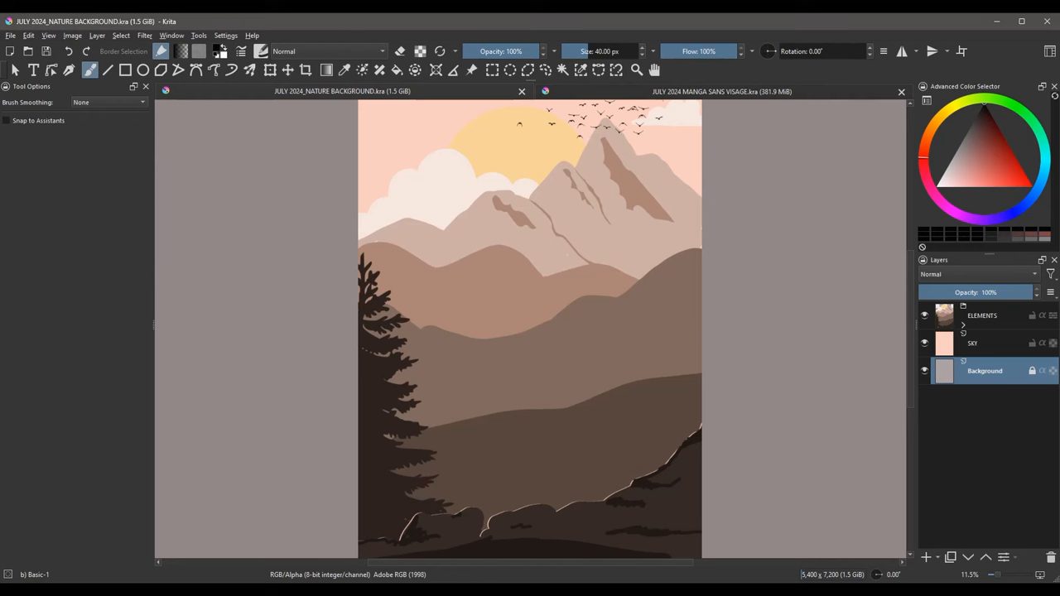
left_click(721, 92)
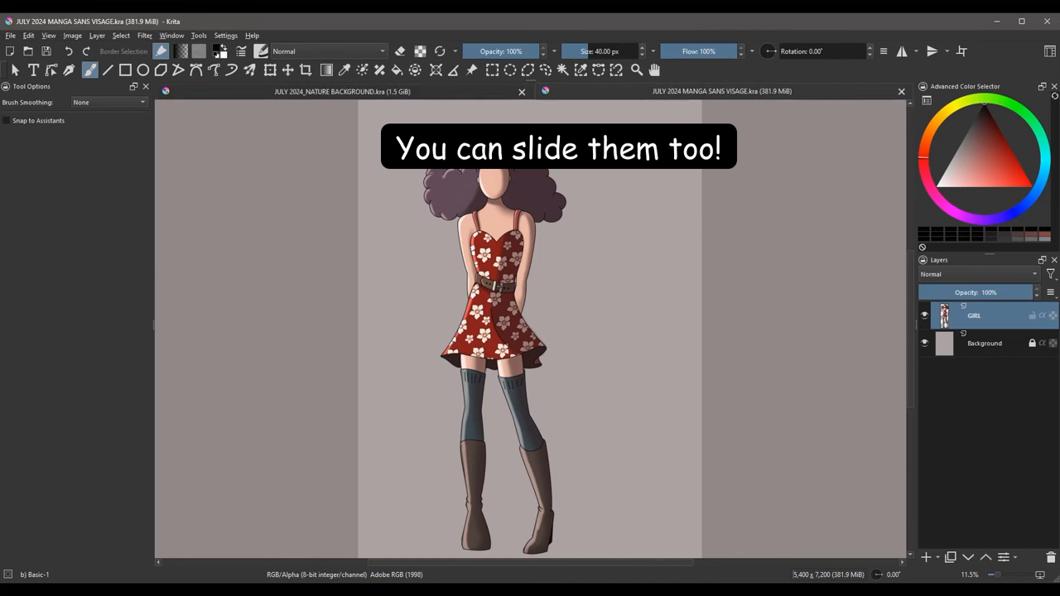
left_click(341, 91)
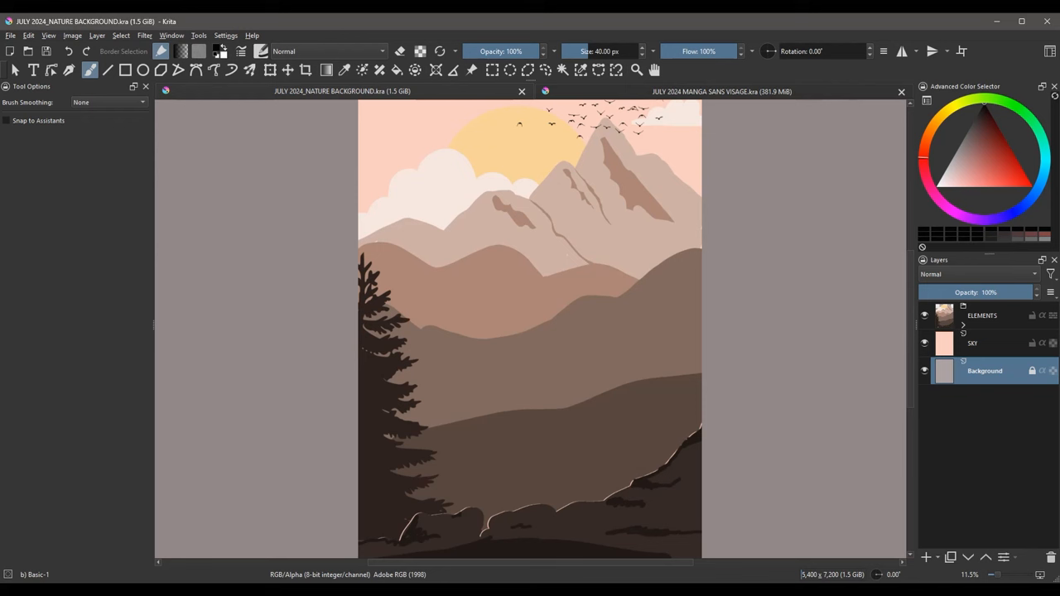
mouse_move(971, 321)
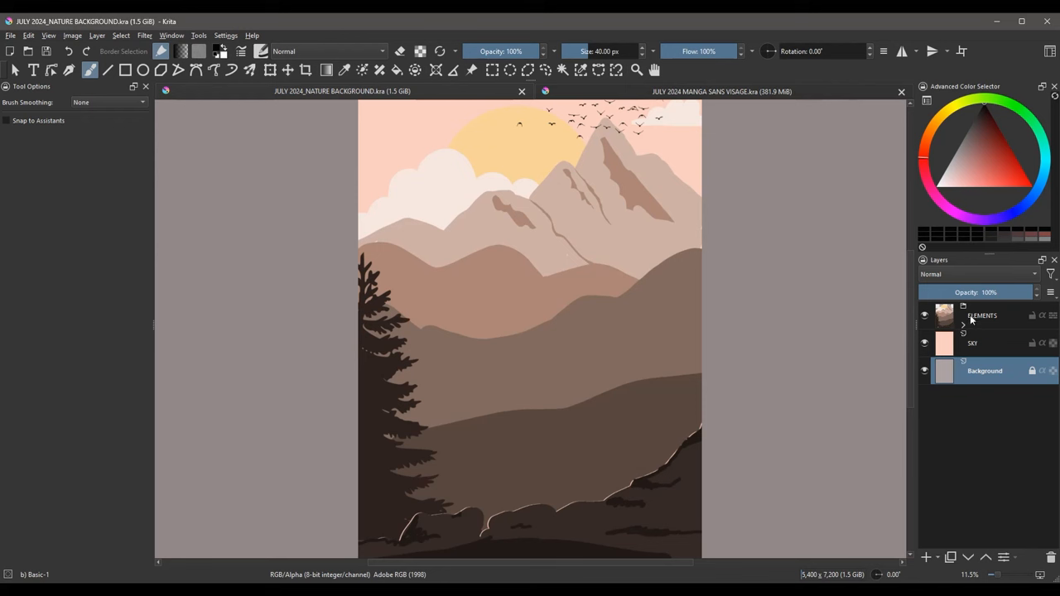
Select the ELEMENTS layer in the nature background's Layers docker
left_click(984, 314)
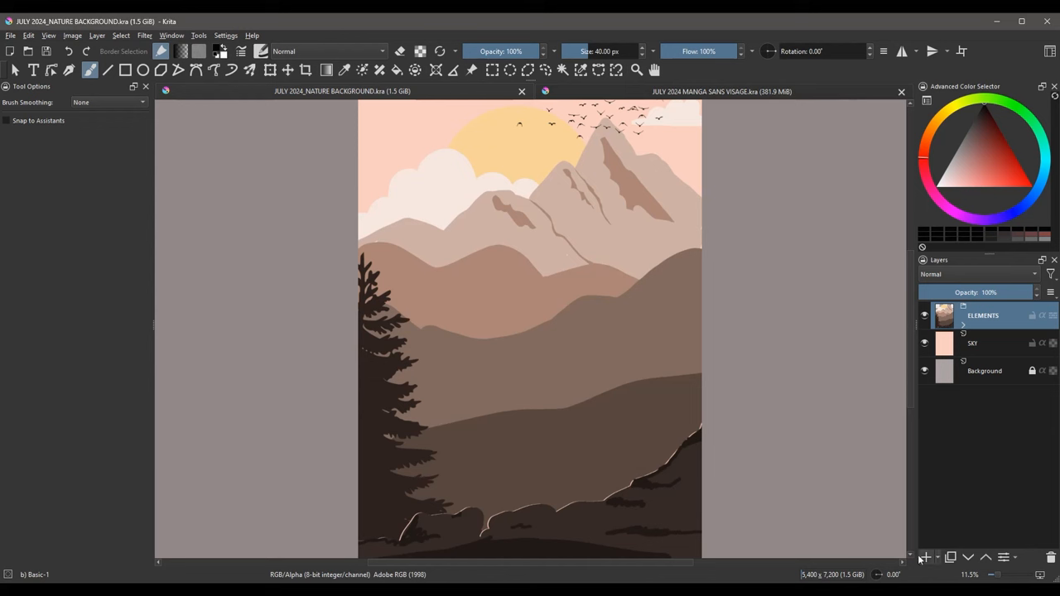
left_click(924, 557)
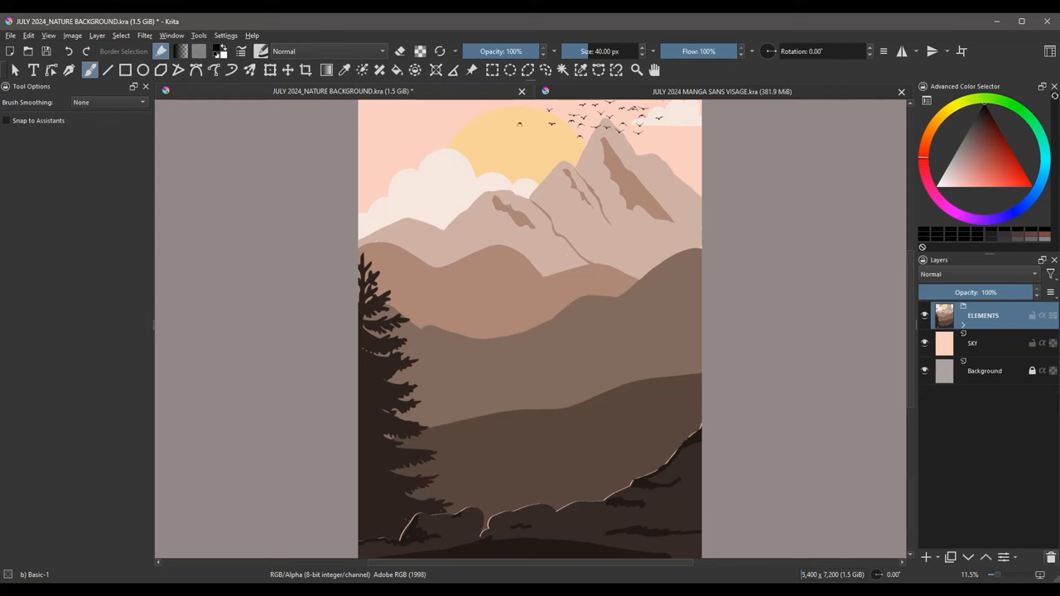
mouse_move(616, 93)
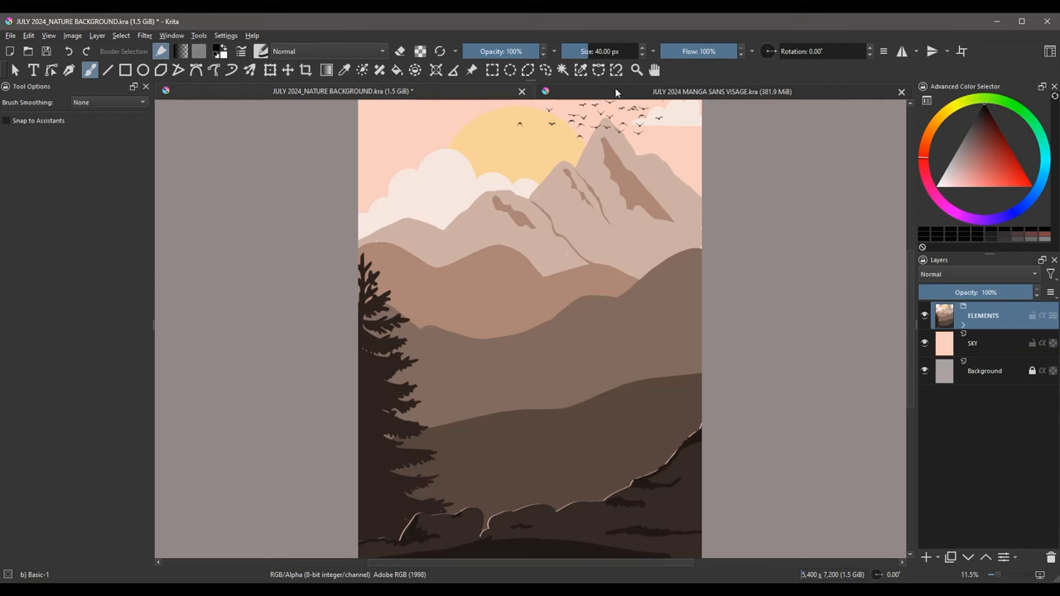
Drag the GIRL layer from the manga document onto the nature background canvas, above ELEMENTS
left_click(721, 91)
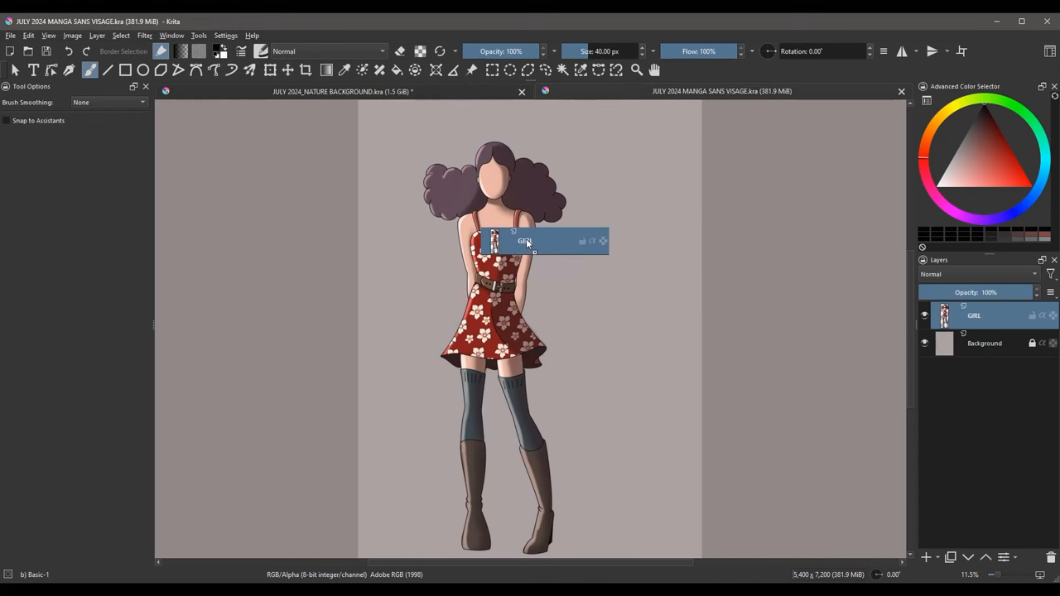
left_click_drag(543, 241, 373, 130)
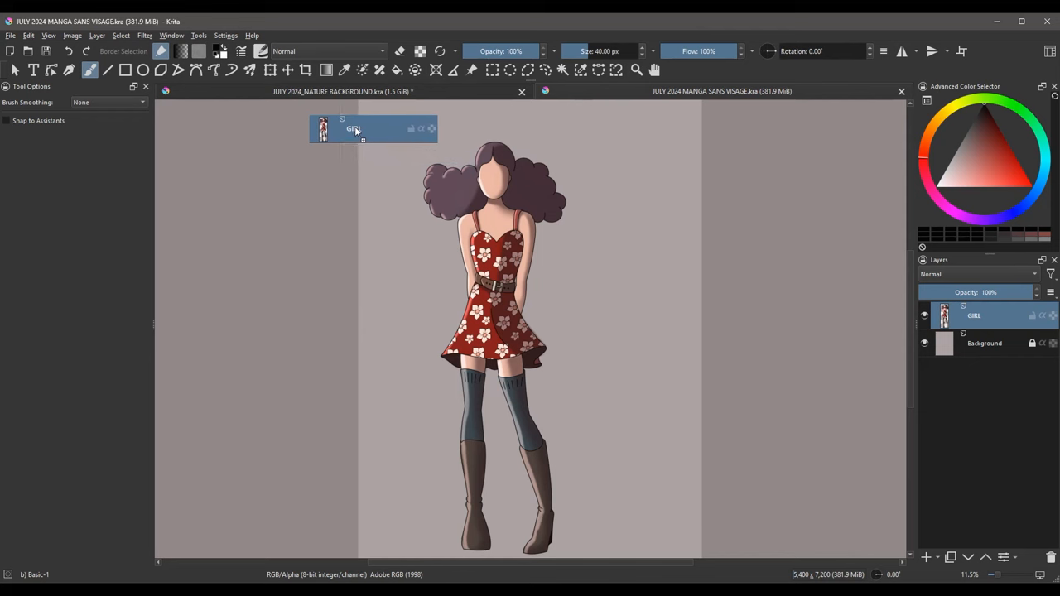
left_click_drag(355, 129, 341, 114)
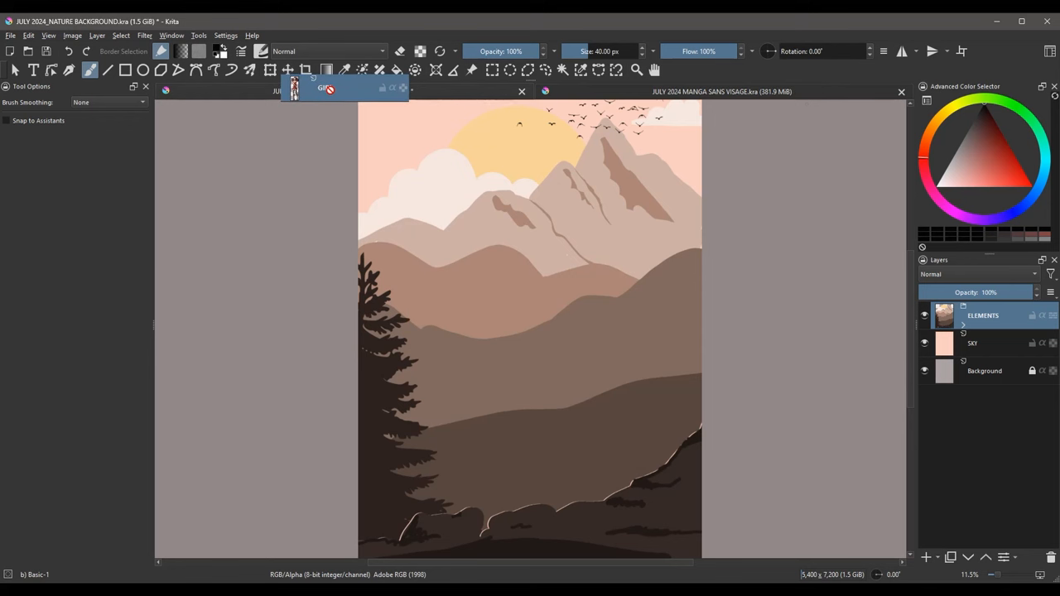
left_click_drag(323, 89, 497, 265)
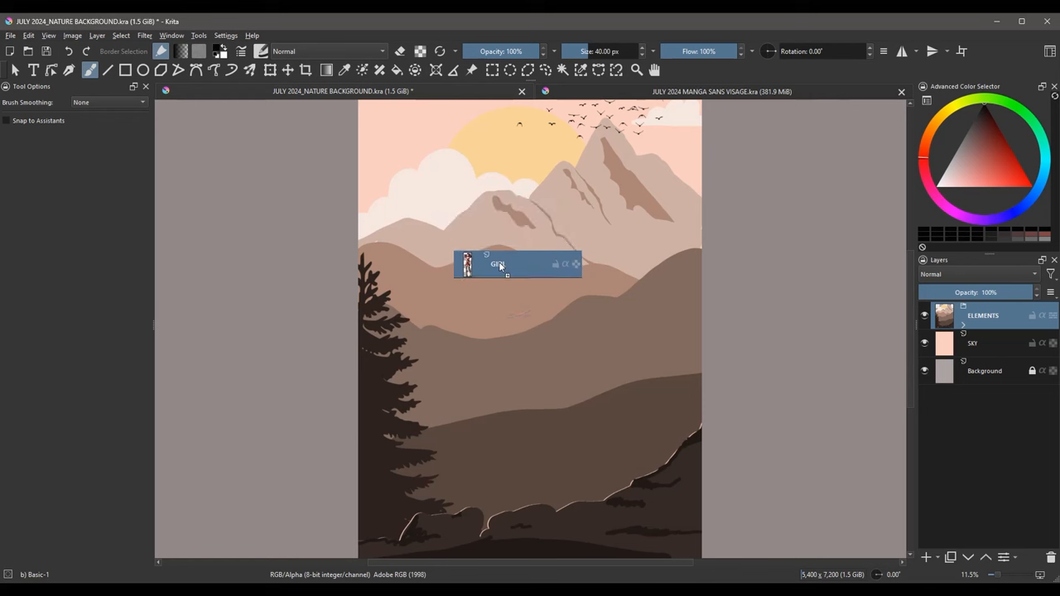
left_click_drag(497, 263, 533, 272)
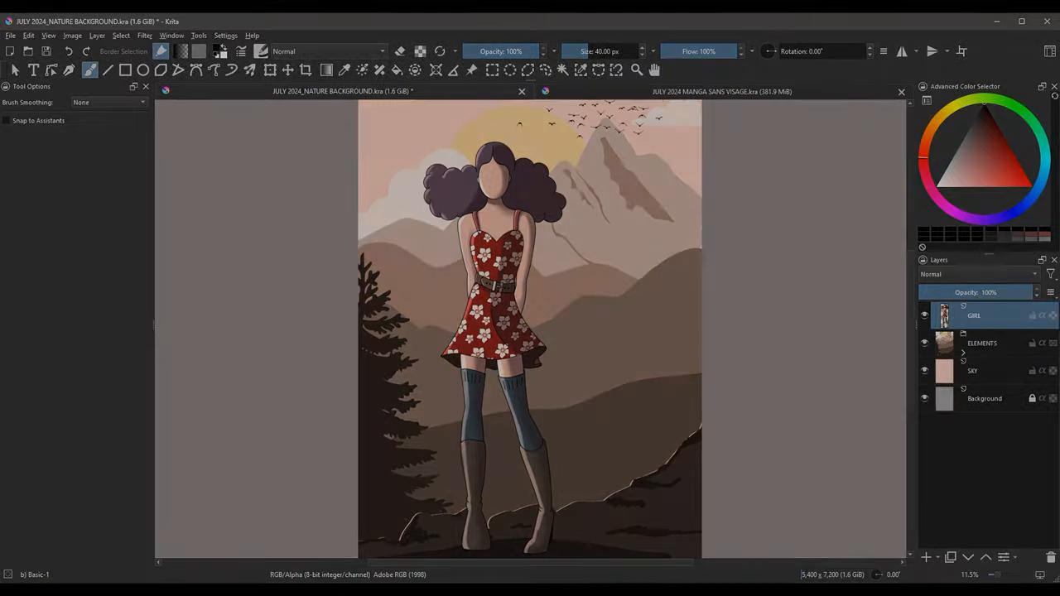
left_click(721, 92)
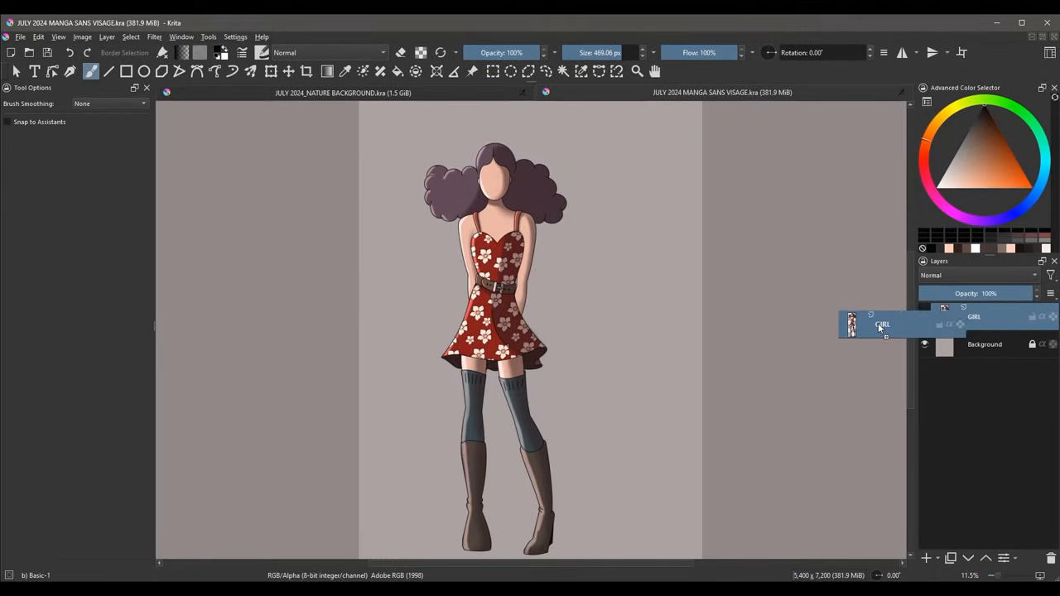
Pick up the GIRL layer from the manga Layers docker and carry it onto the canvas again
left_click_drag(881, 324, 335, 189)
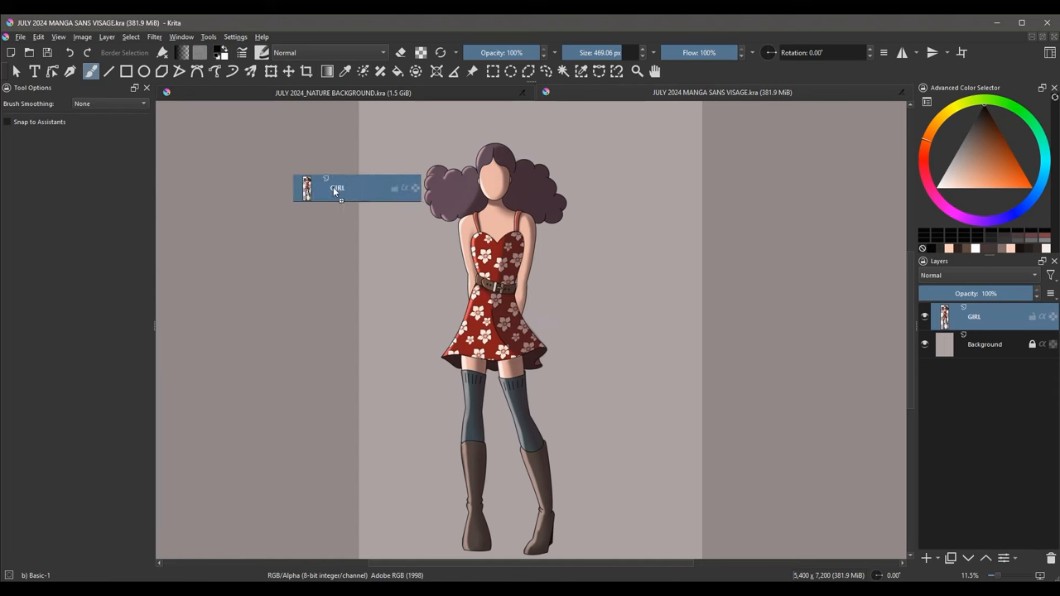